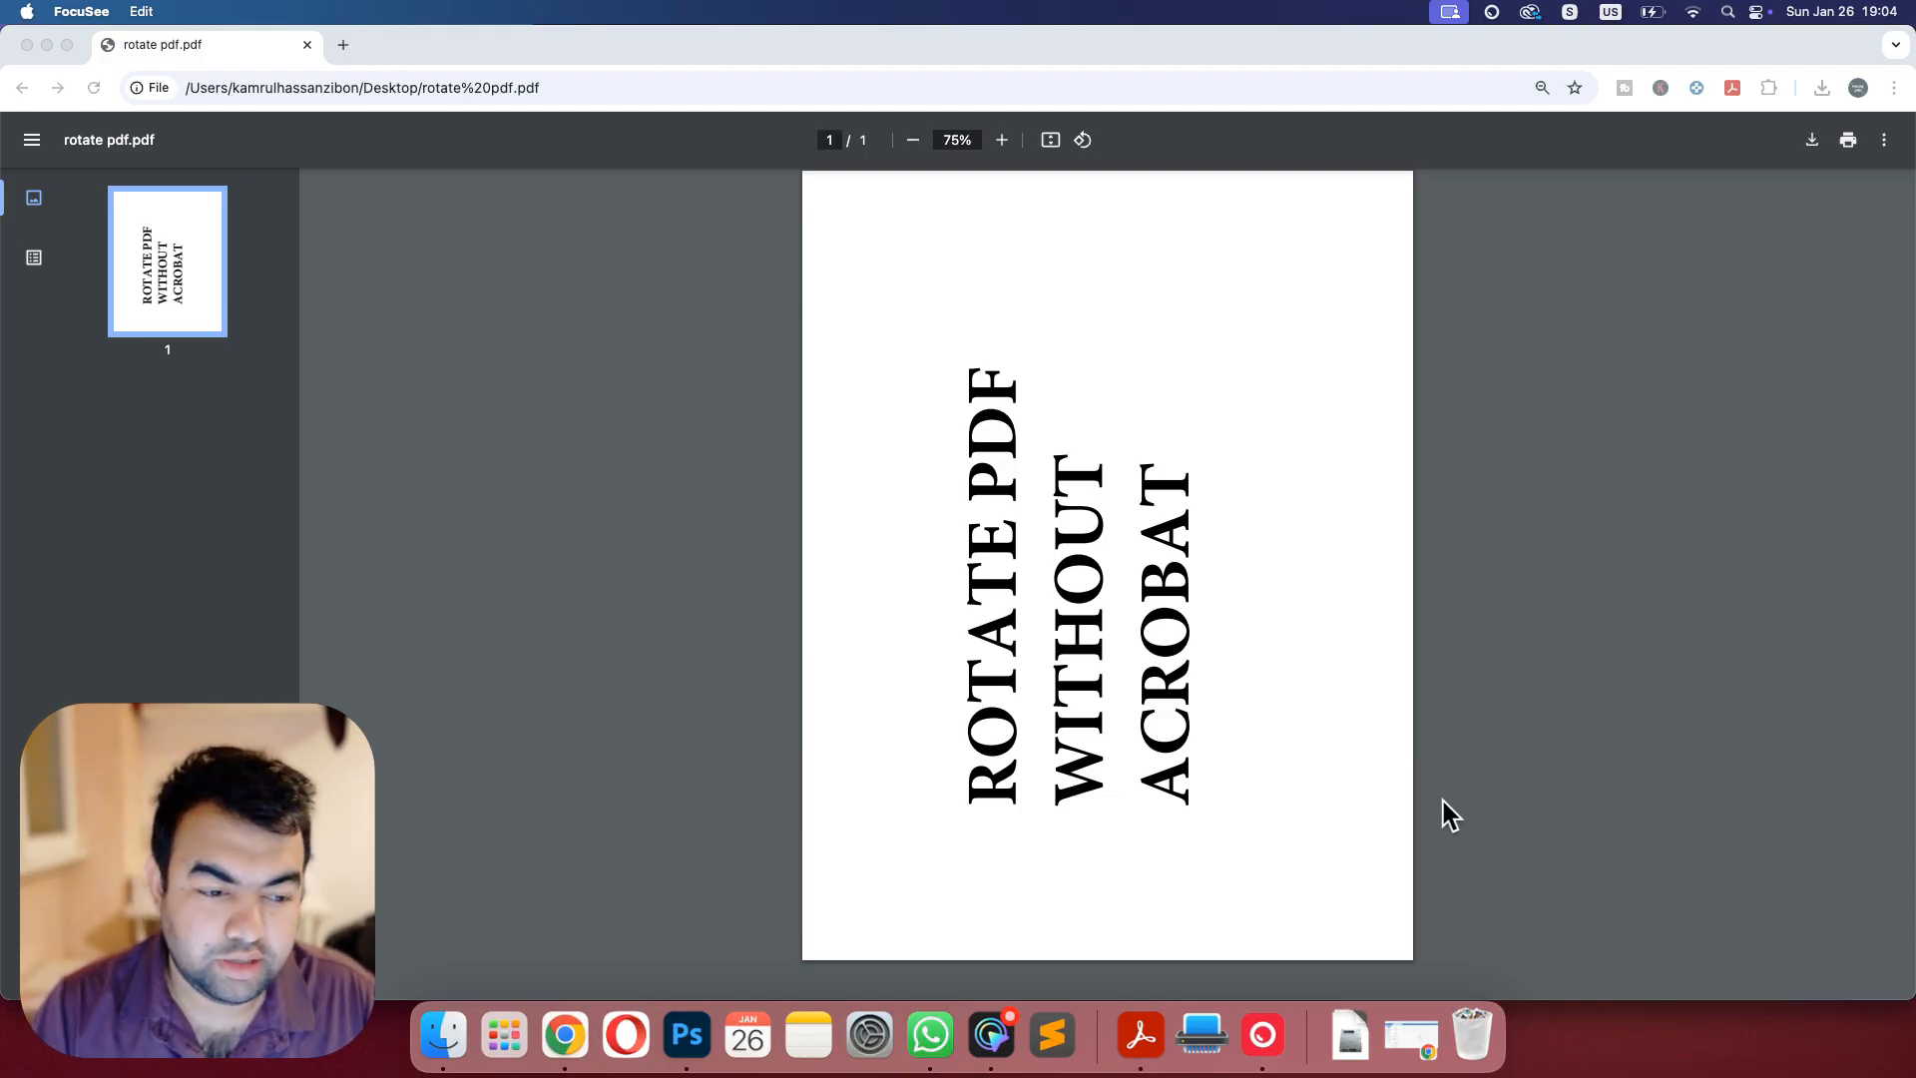
mouse_move(850, 413)
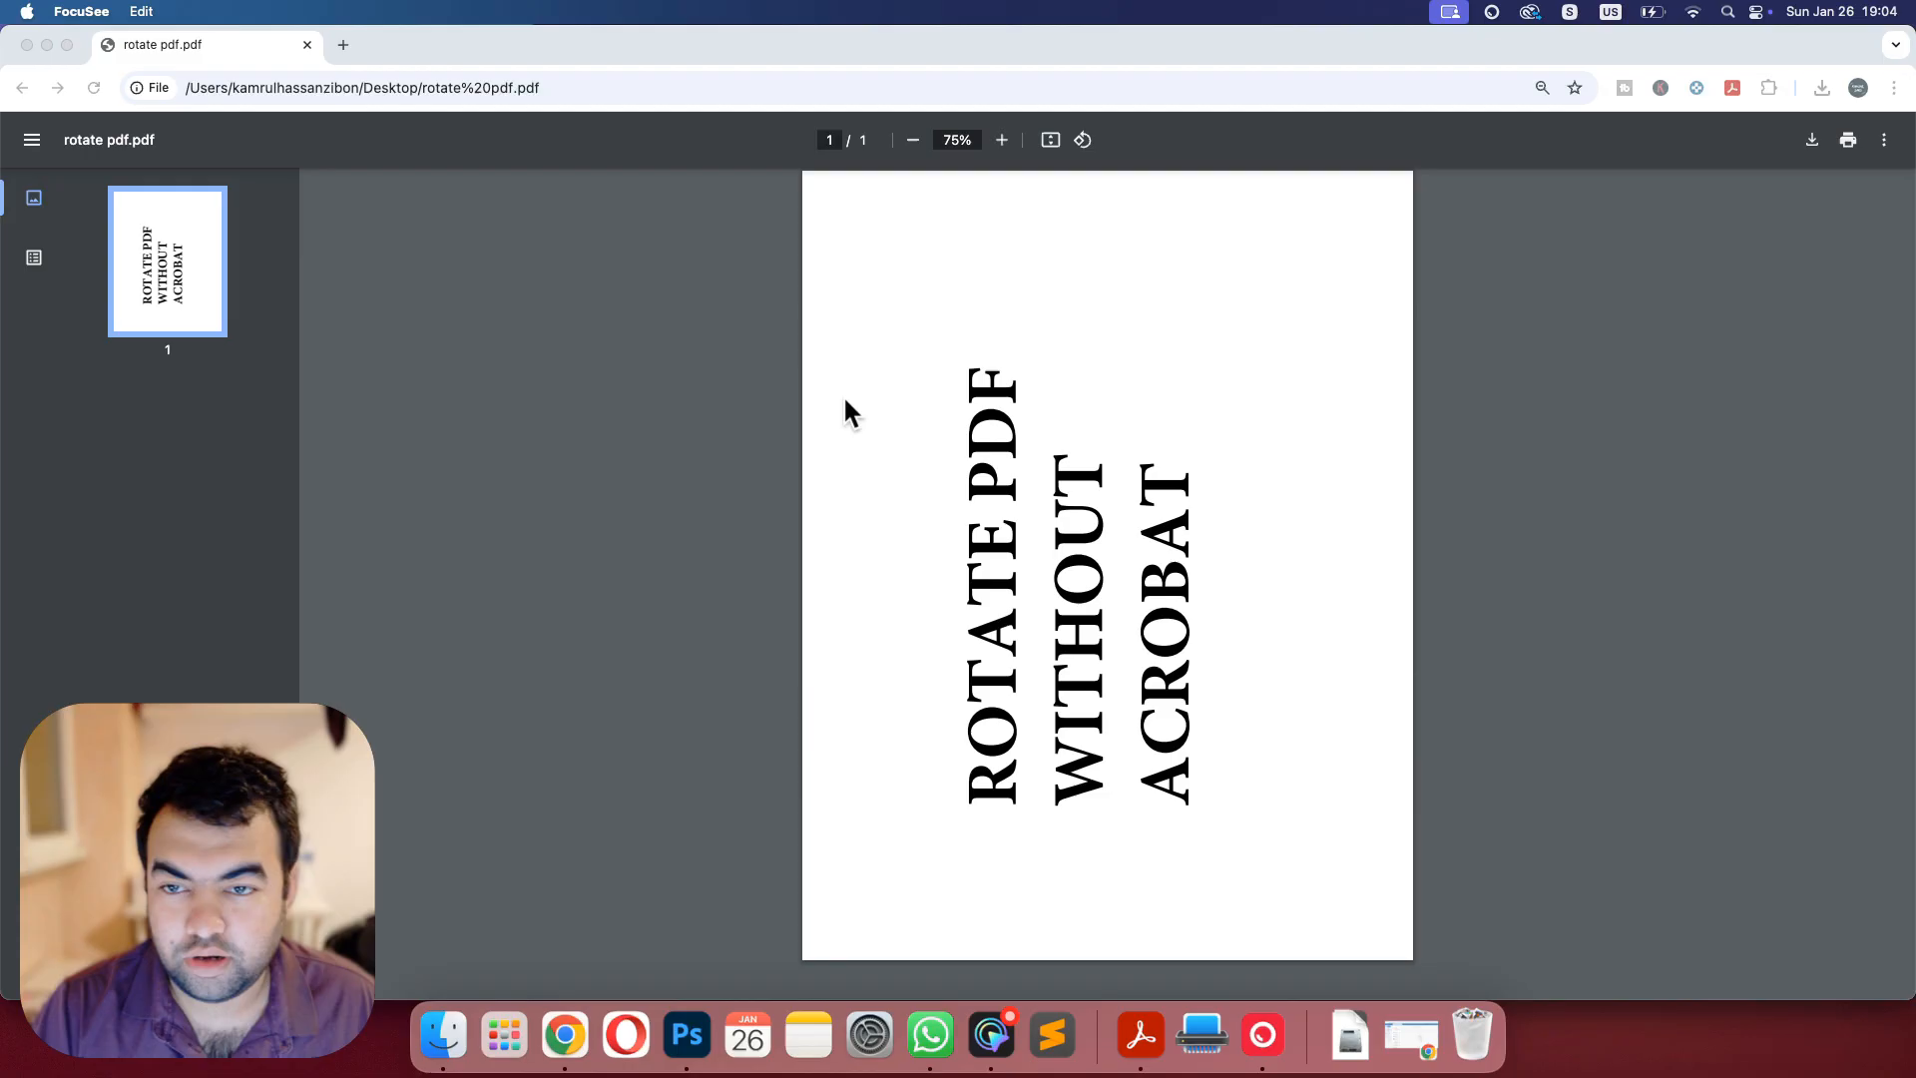
Step: Navigate a new tab to smallpdf.com/rotate-pdf and reach the file upload area
click(342, 46)
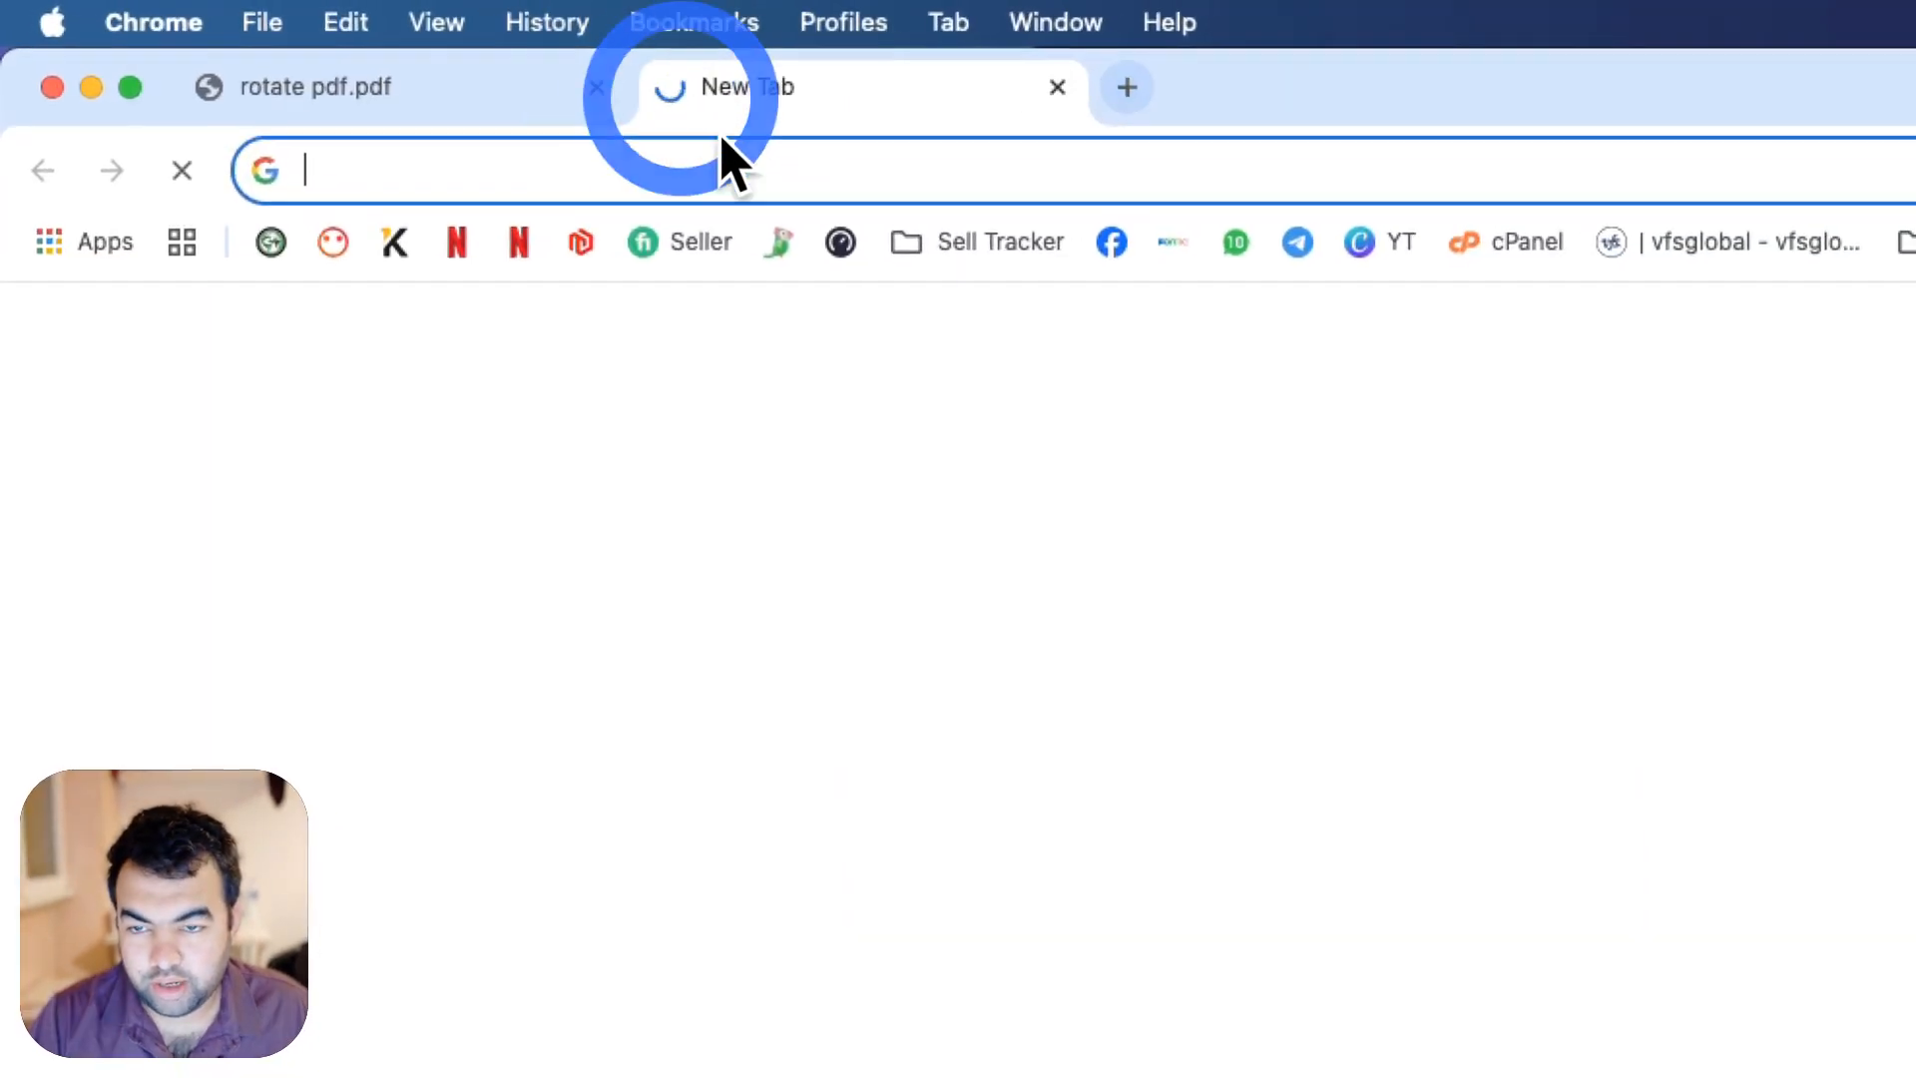
text(https://smallpdf.com/rotate-pdf)
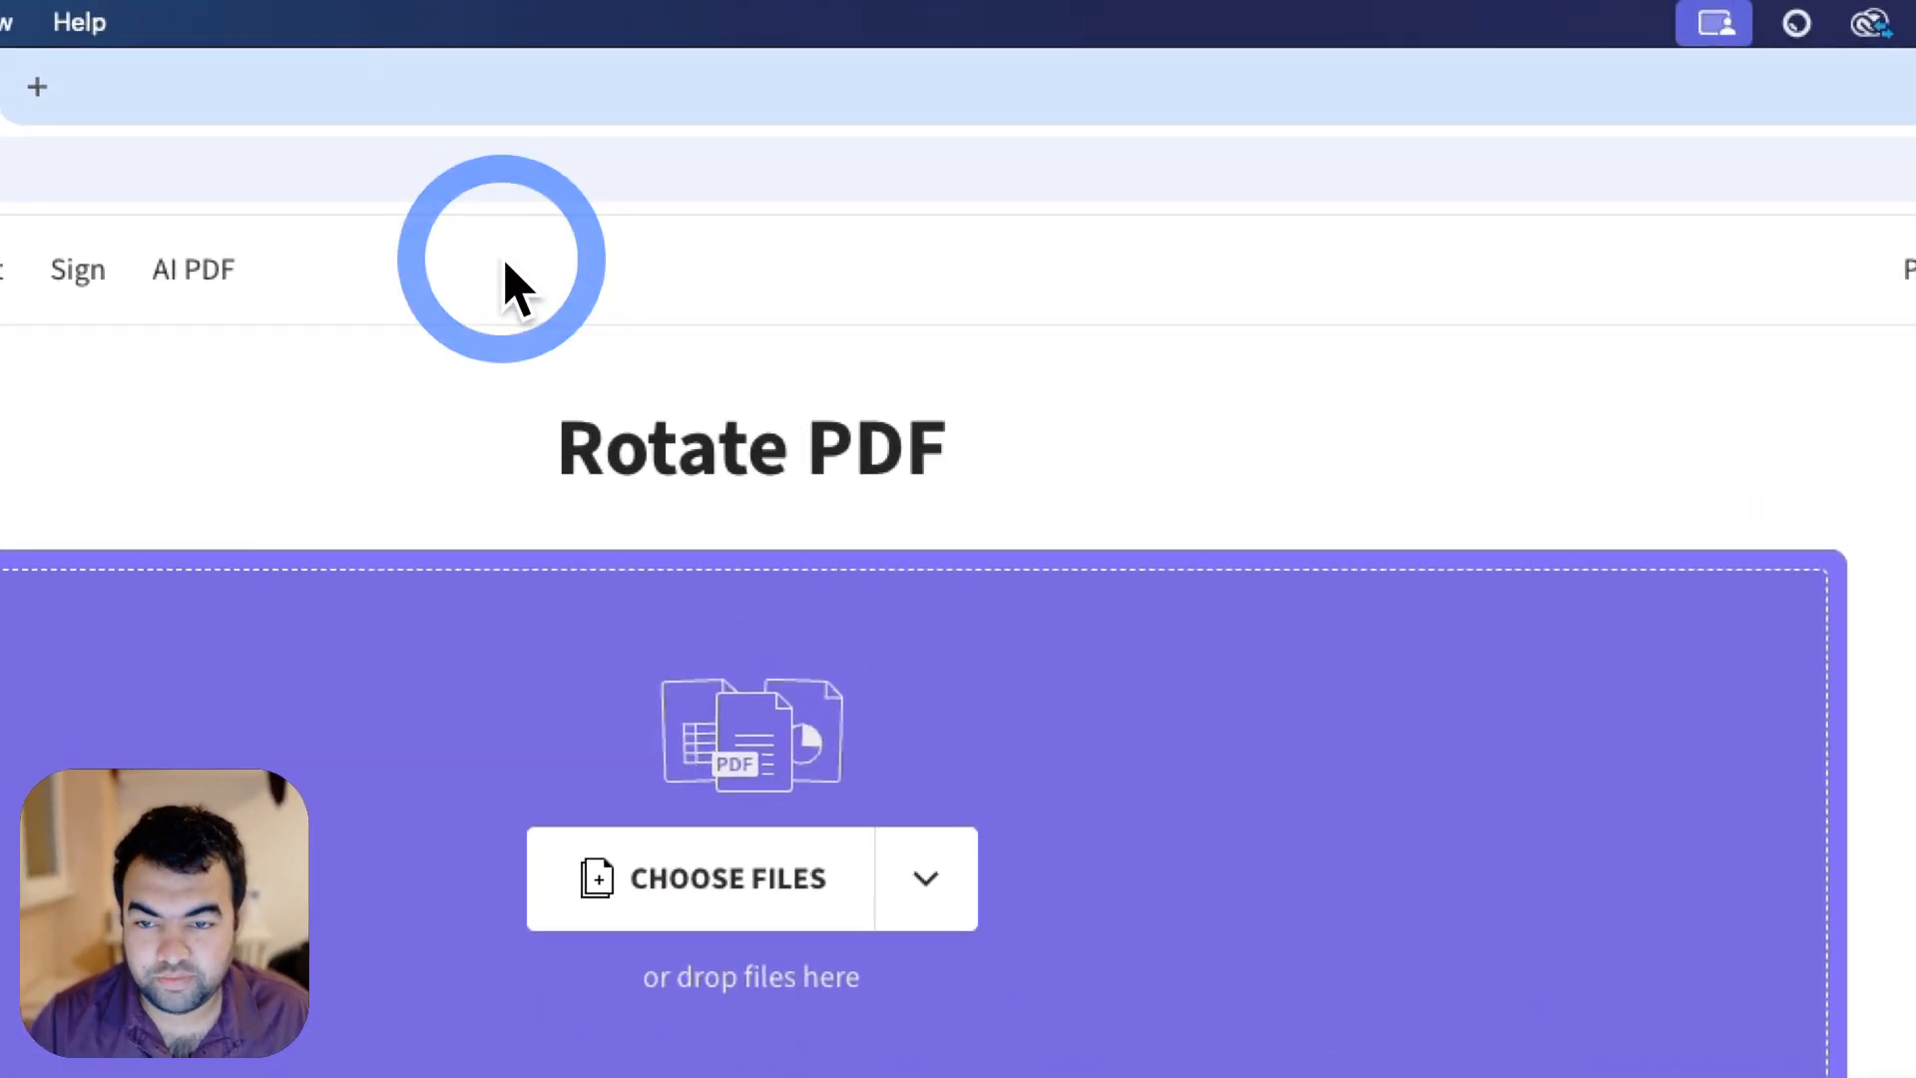
scroll(down, 3)
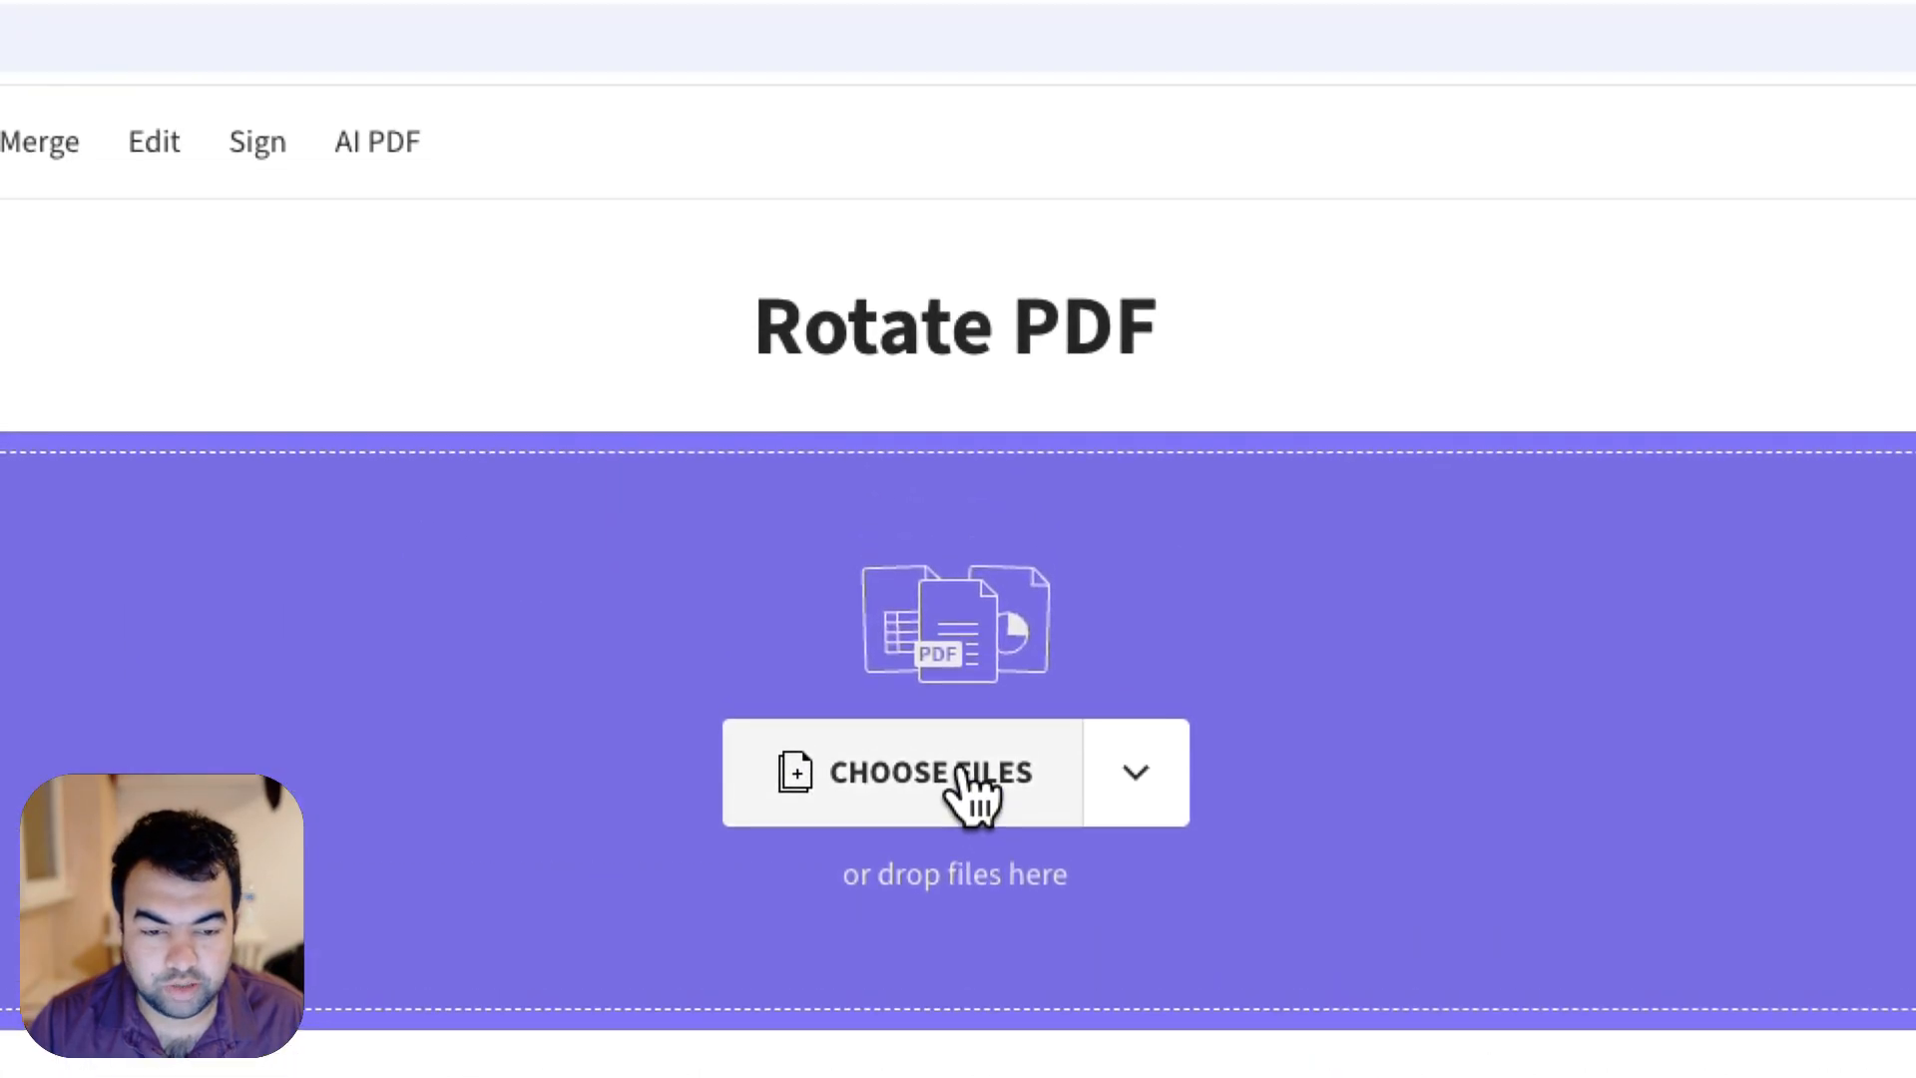
Step: Upload rotate pdf.pdf from the computer via CHOOSE FILES and the Finder dialog
click(932, 773)
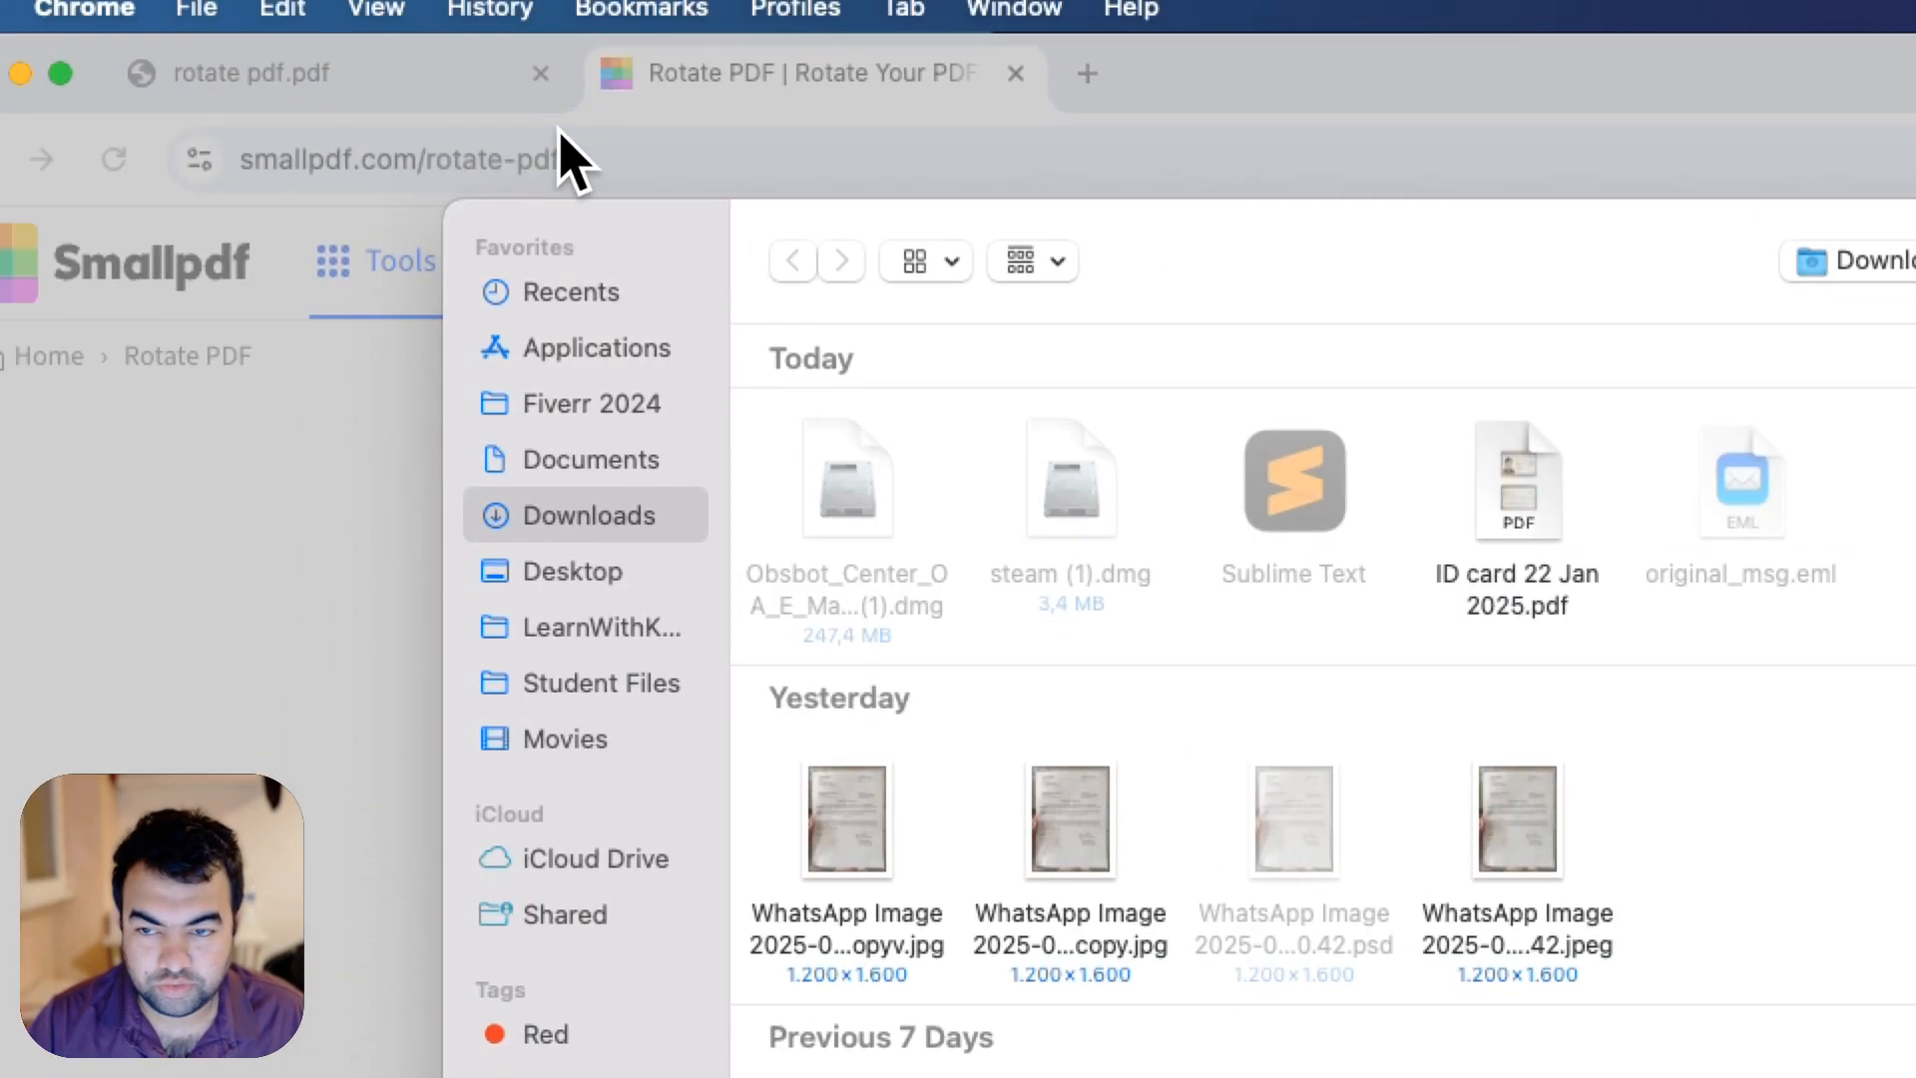
click(601, 570)
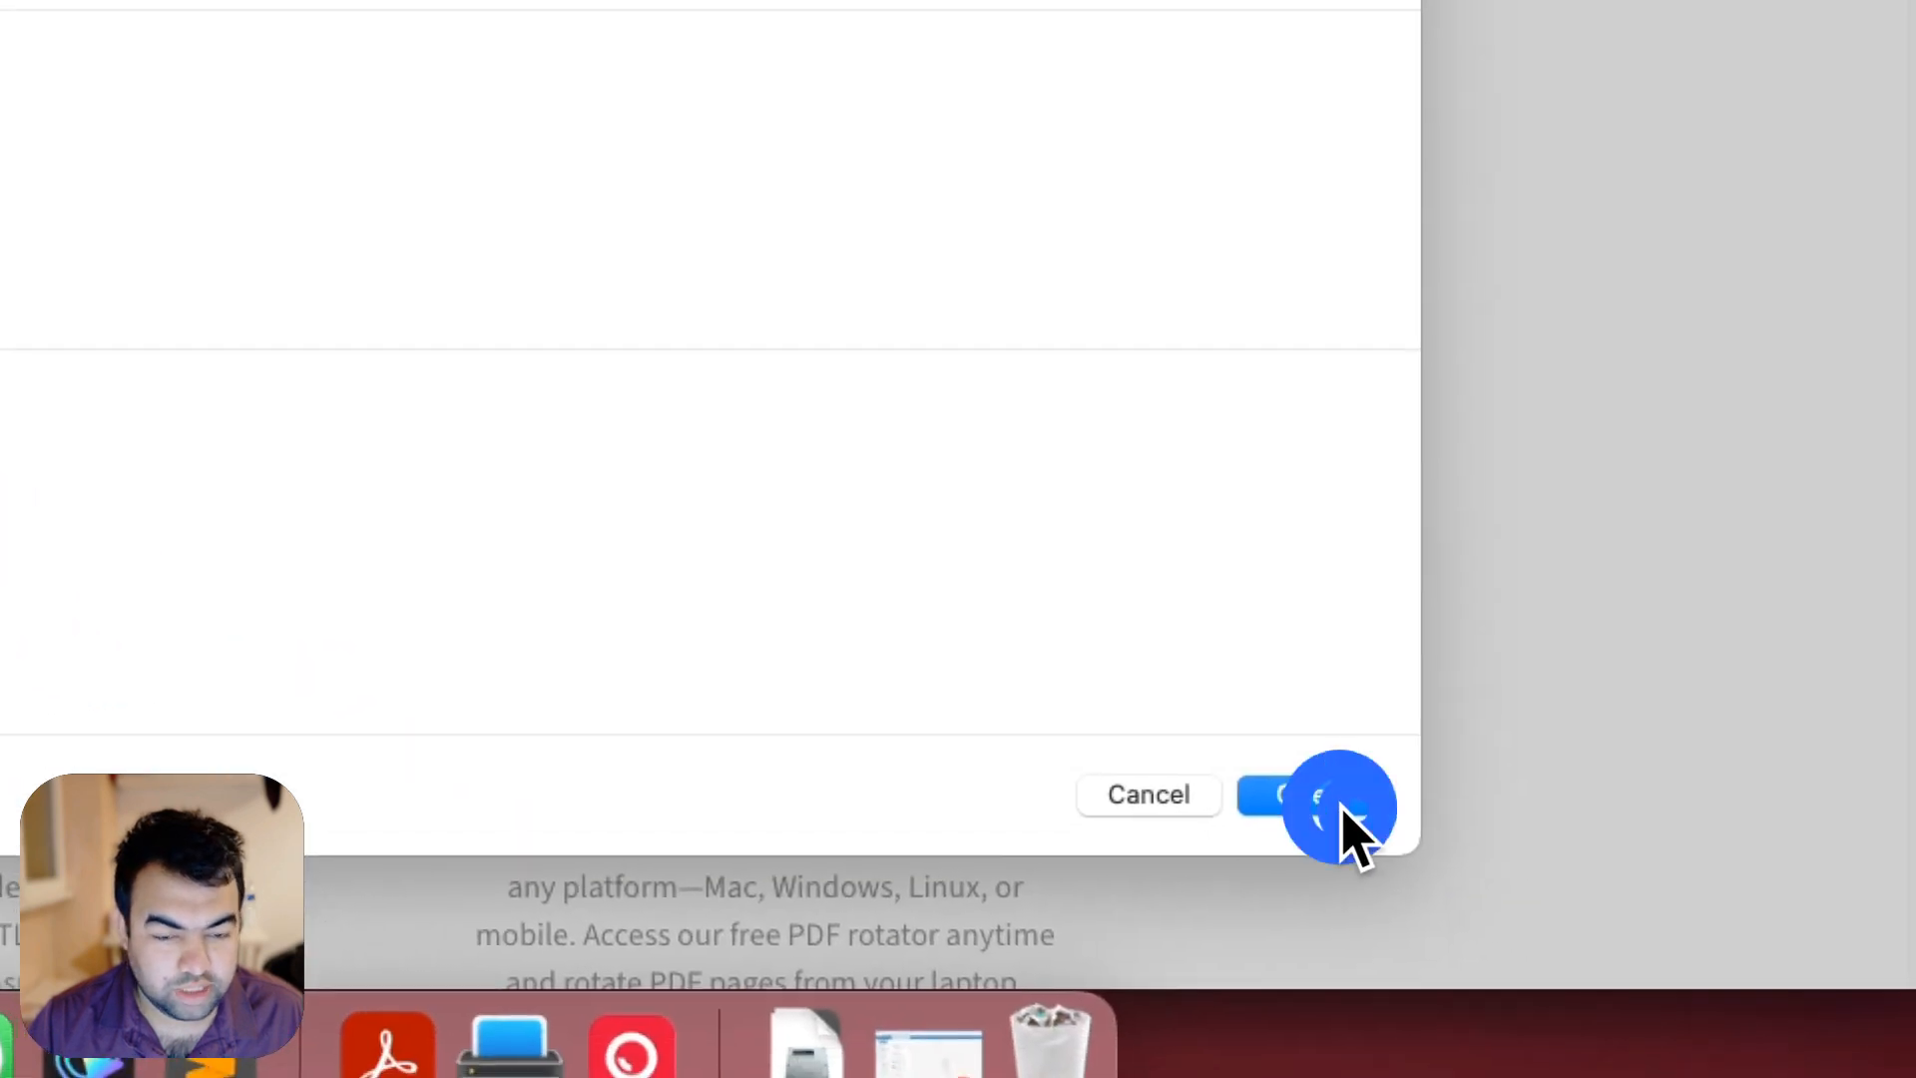
click(1289, 794)
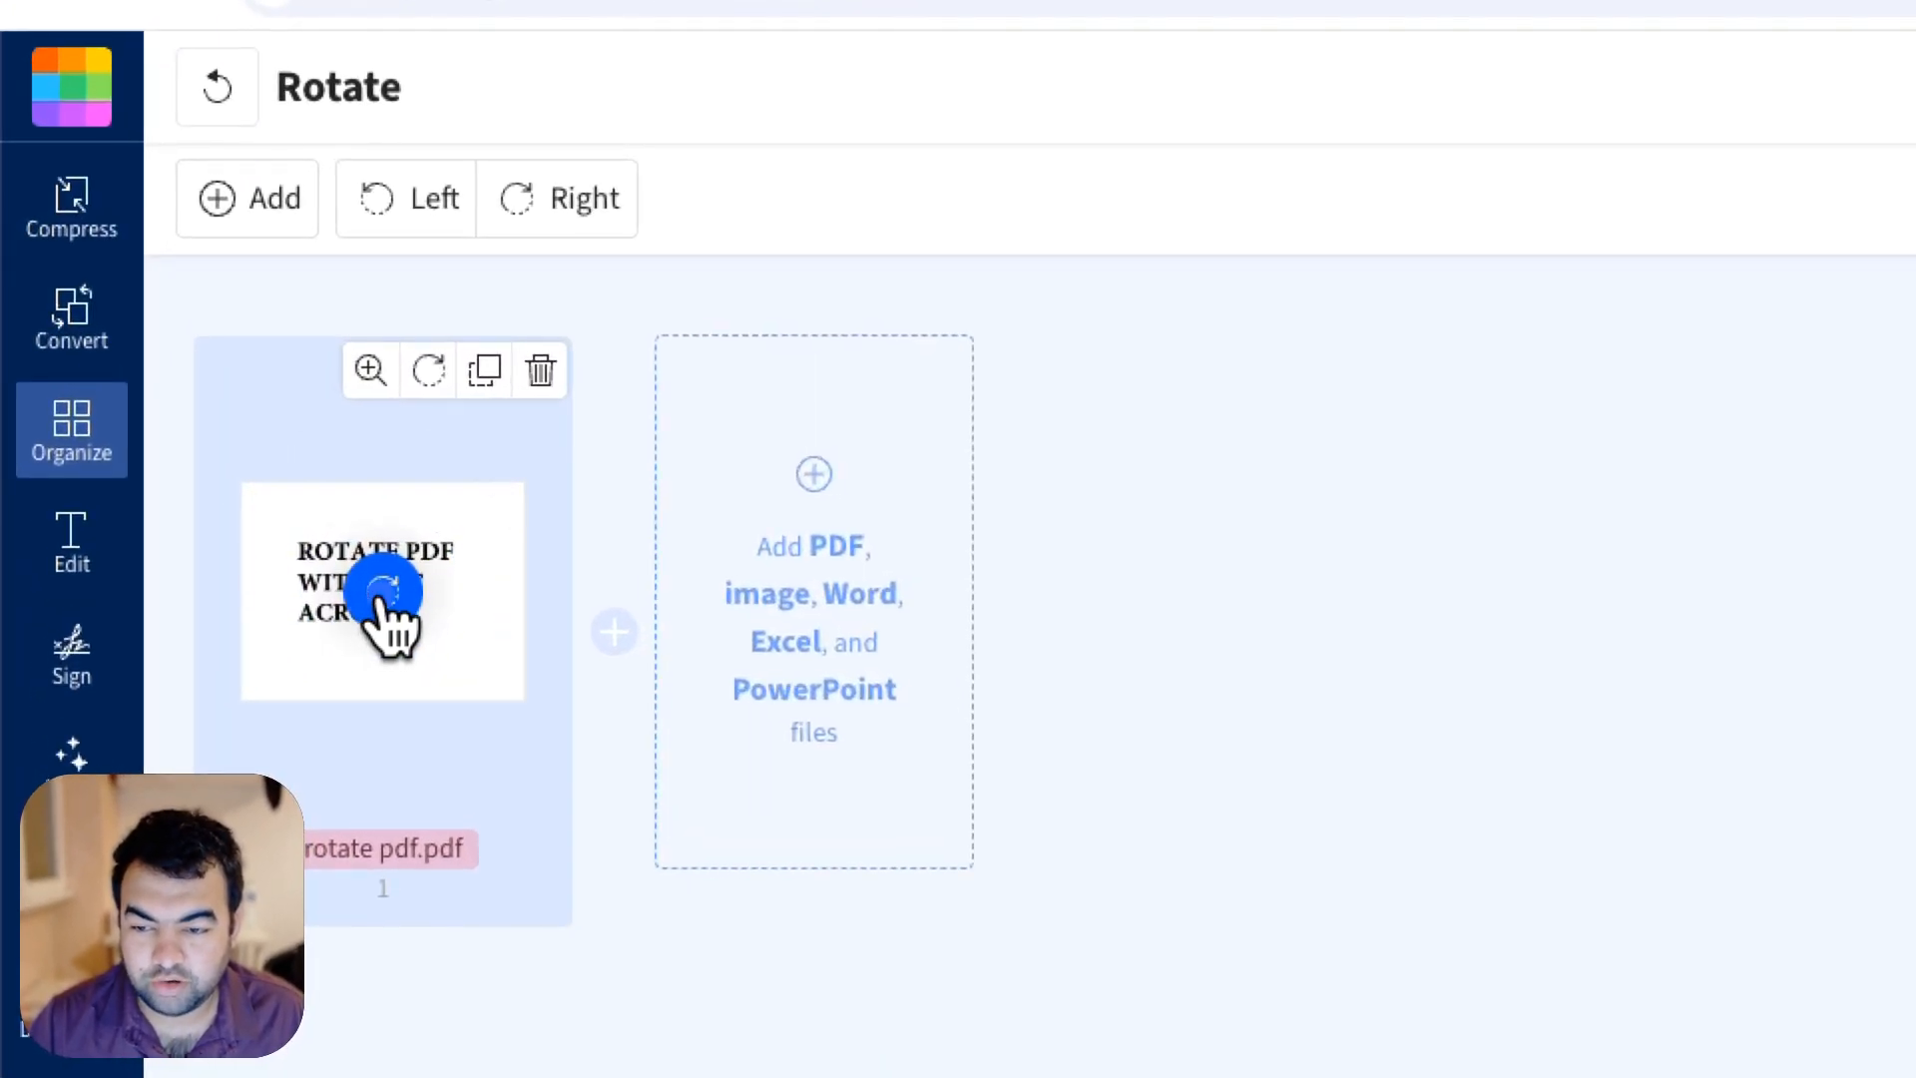
Step: Rotate the page thumbnail twice so 'ROTATE PDF WITHOUT ACROBAT' reads upright in landscape
click(384, 591)
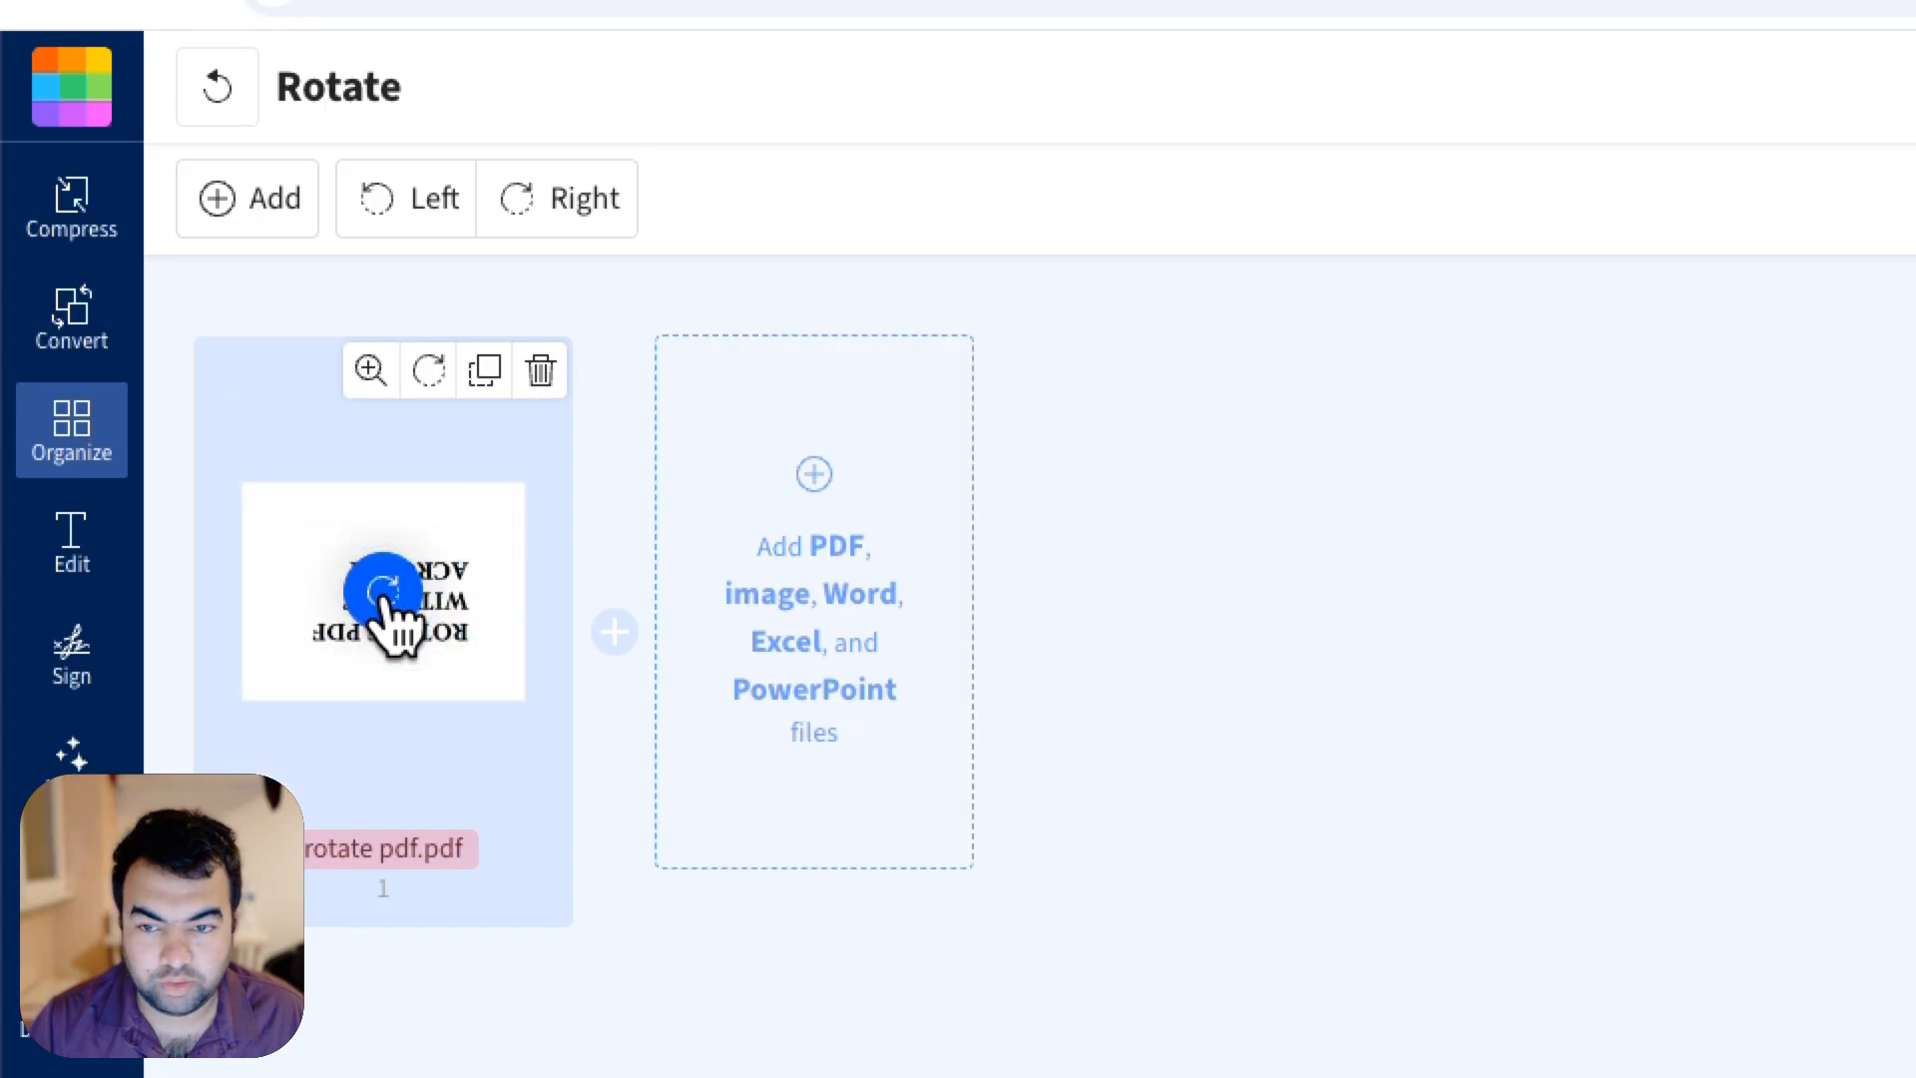
click(384, 591)
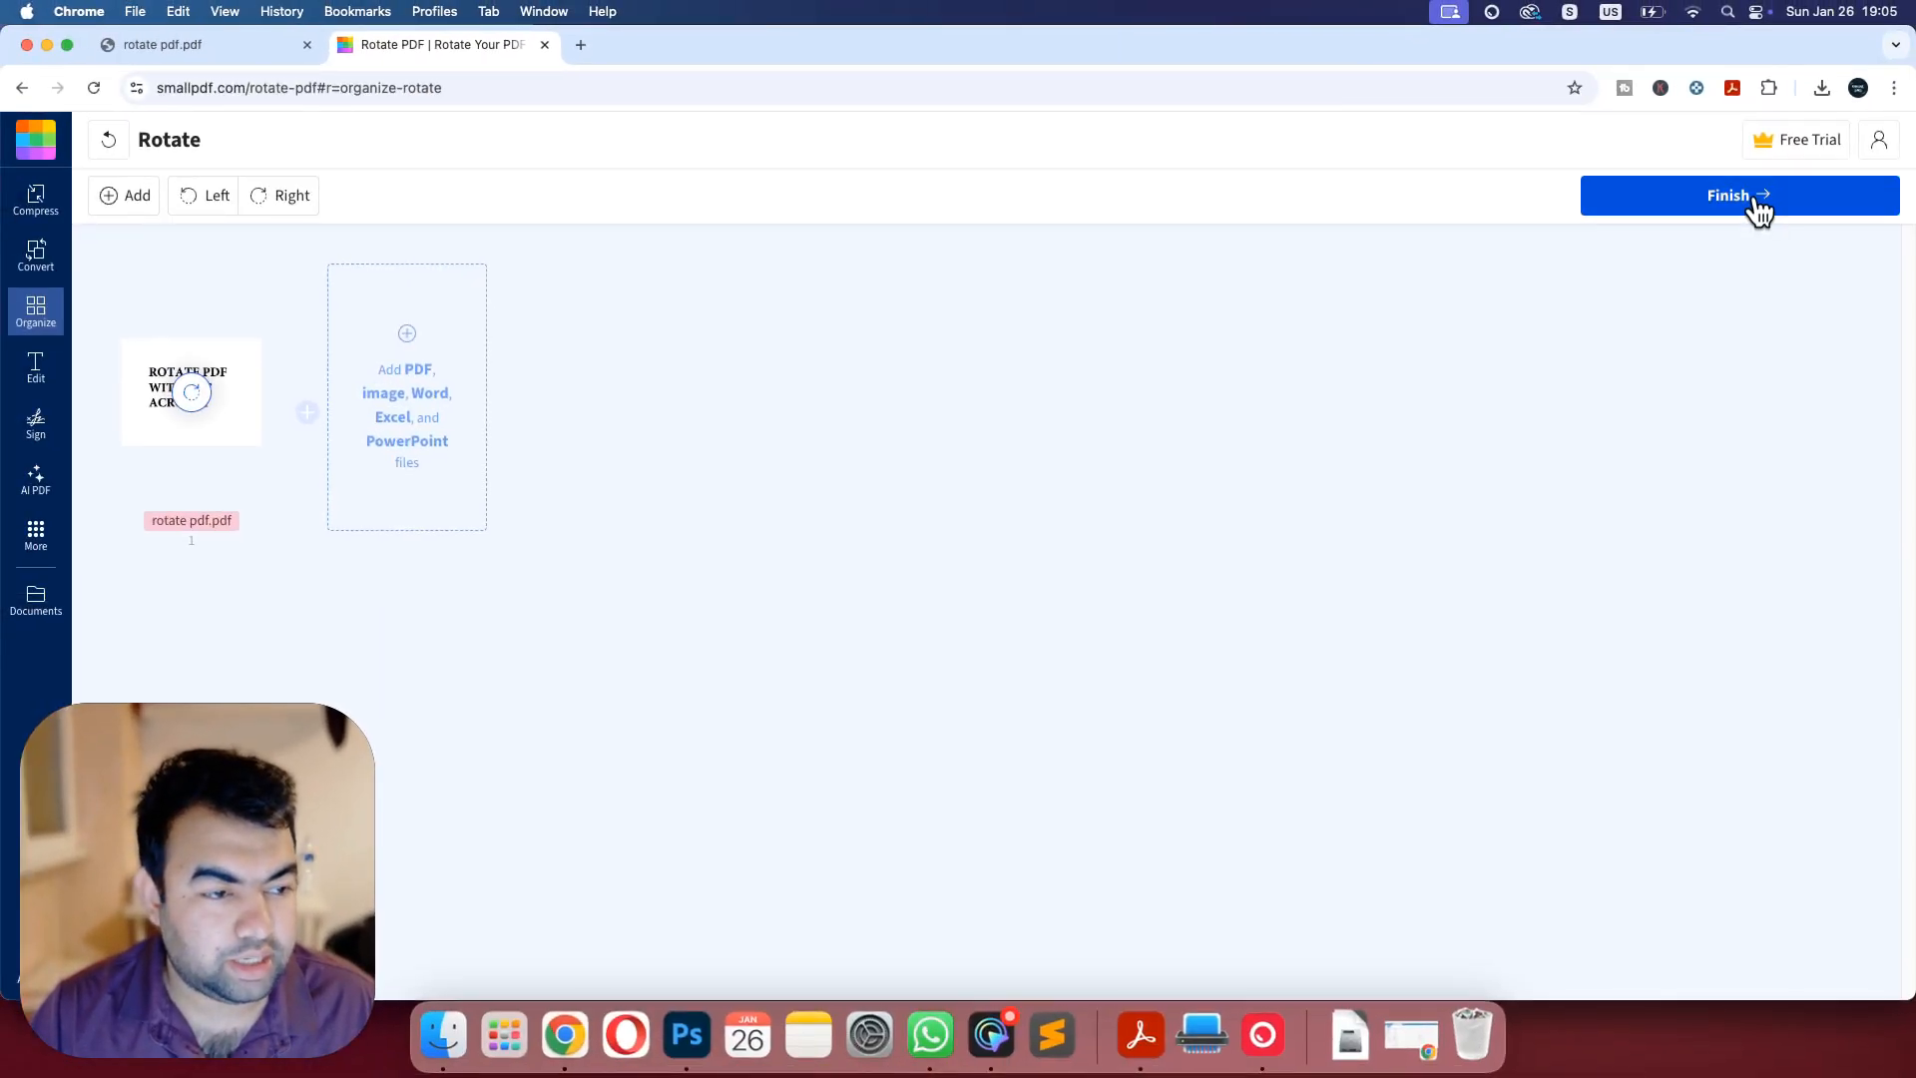
click(1738, 195)
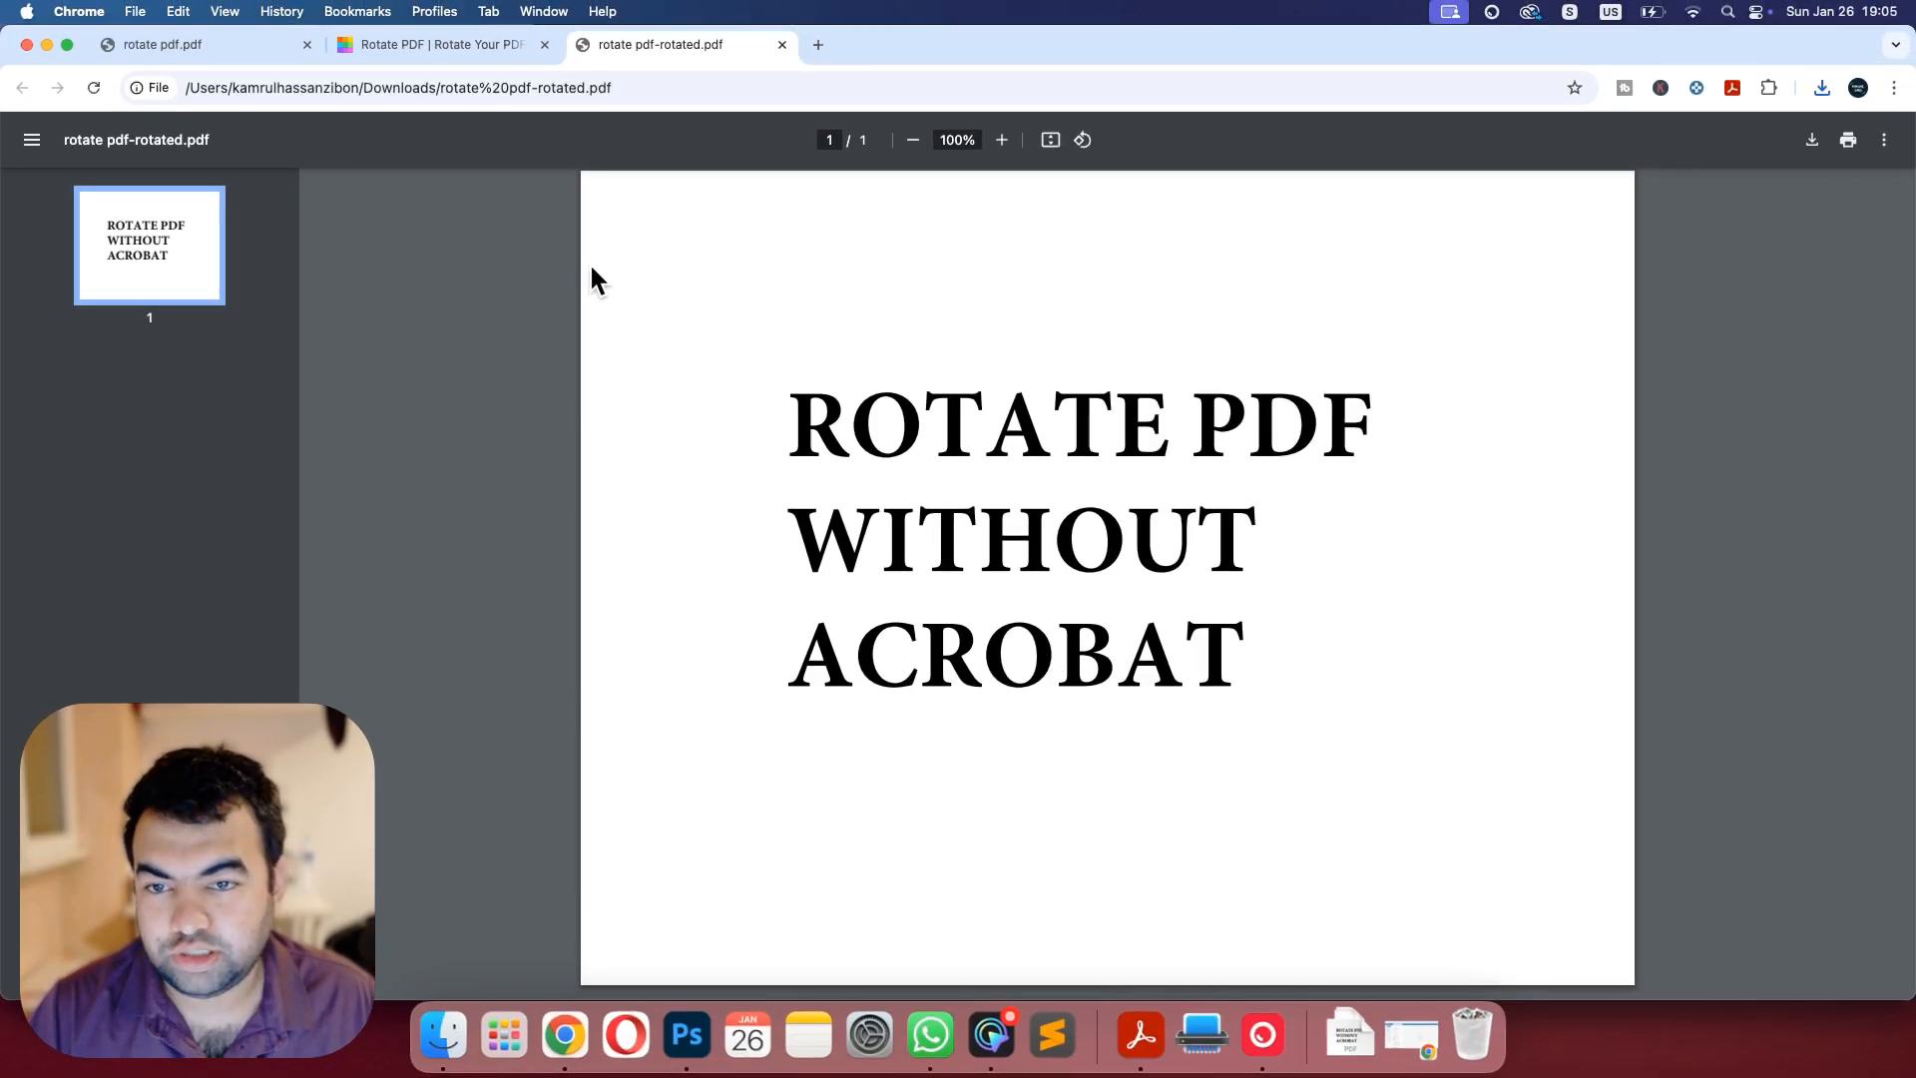
mouse_move(1018, 553)
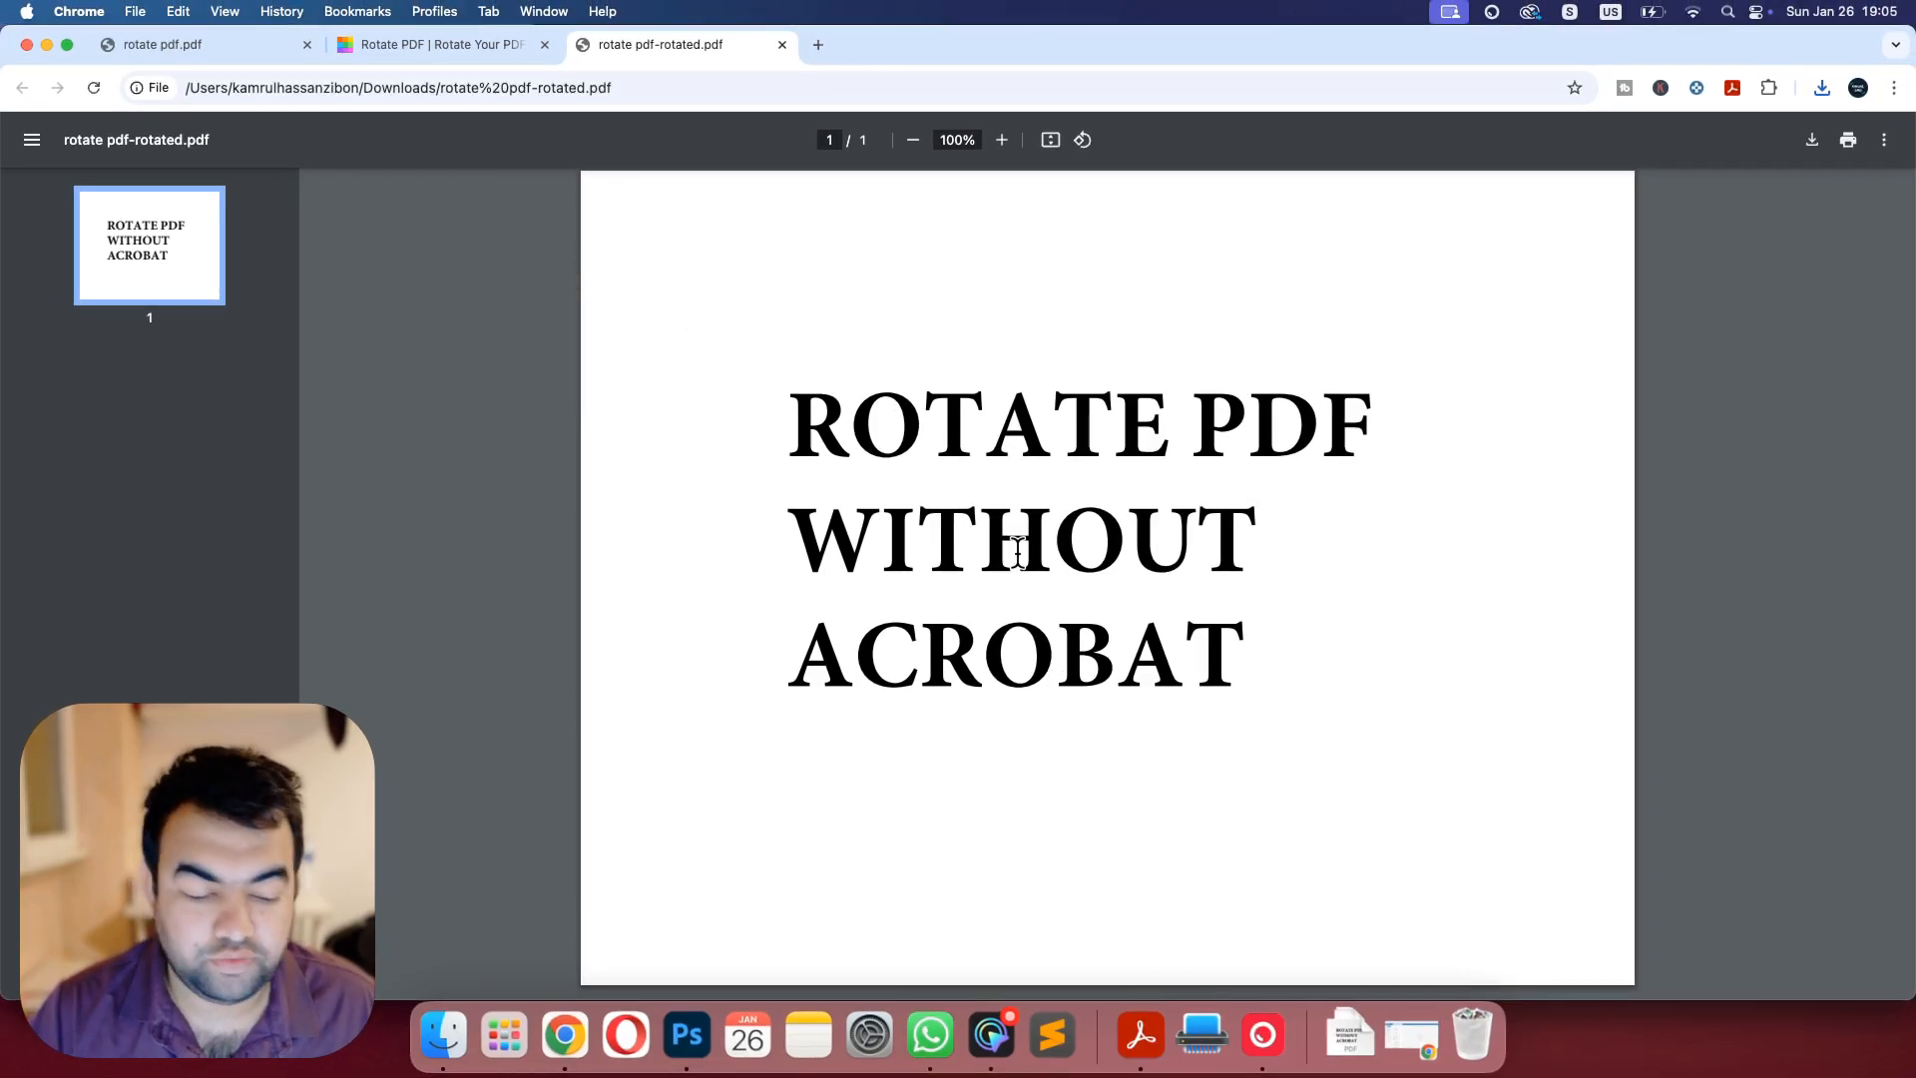